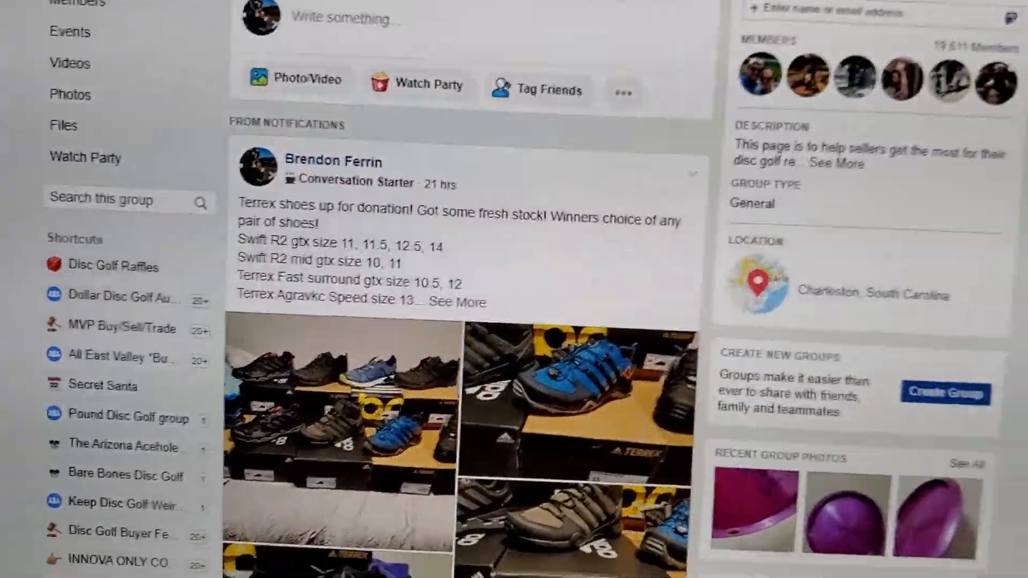
- Comment 'begin' under the raffle post to mark the start of the draw
{"action": "scroll", "scroll_direction": "down", "scroll_amount": 3}
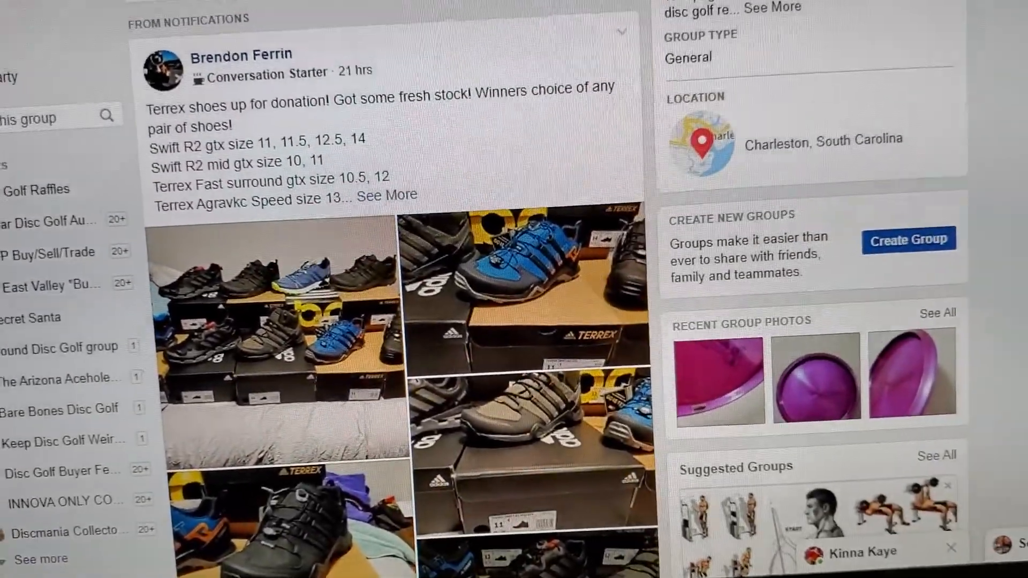
{"action": "scroll", "scroll_direction": "down", "scroll_amount": 3}
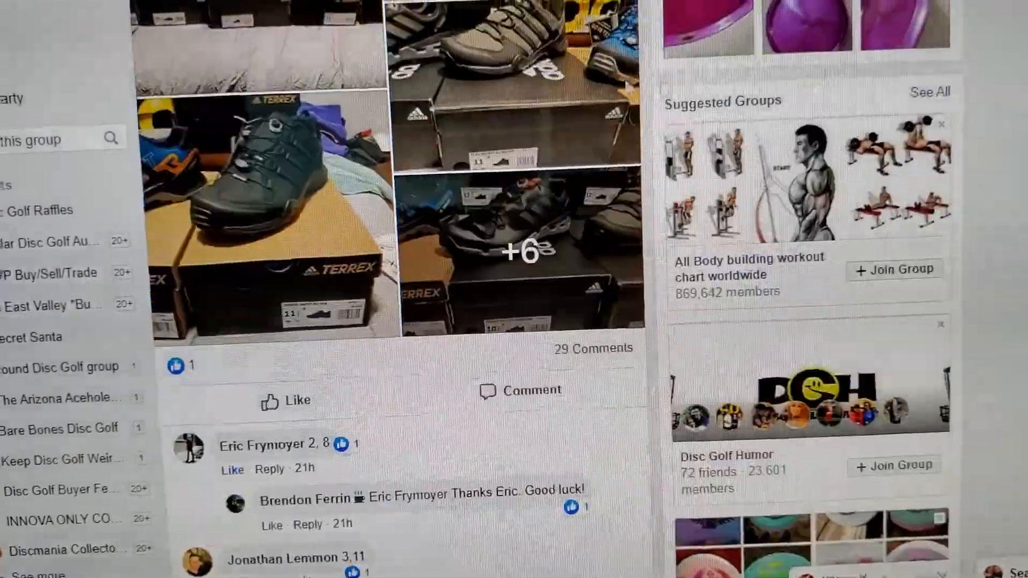
{"action": "scroll", "scroll_direction": "down", "scroll_amount": 3}
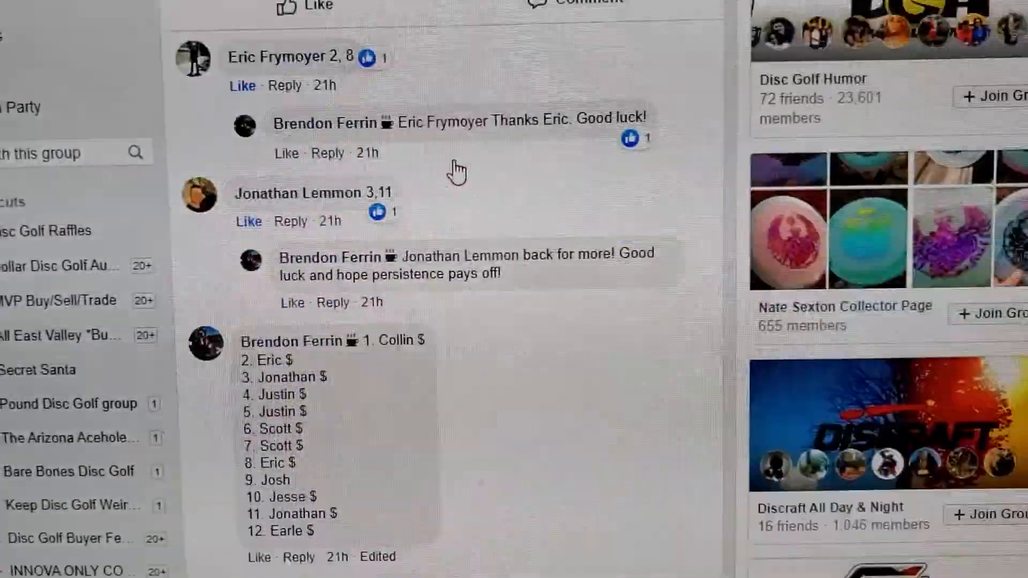
{"action": "scroll", "scroll_direction": "down", "scroll_amount": 3}
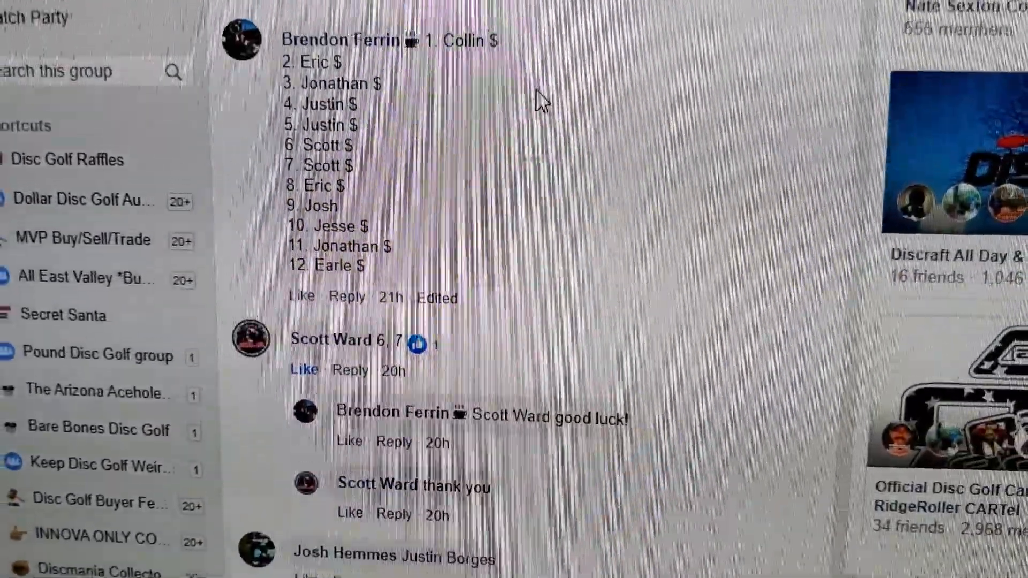
{"action": "scroll", "scroll_direction": "down", "scroll_amount": 3}
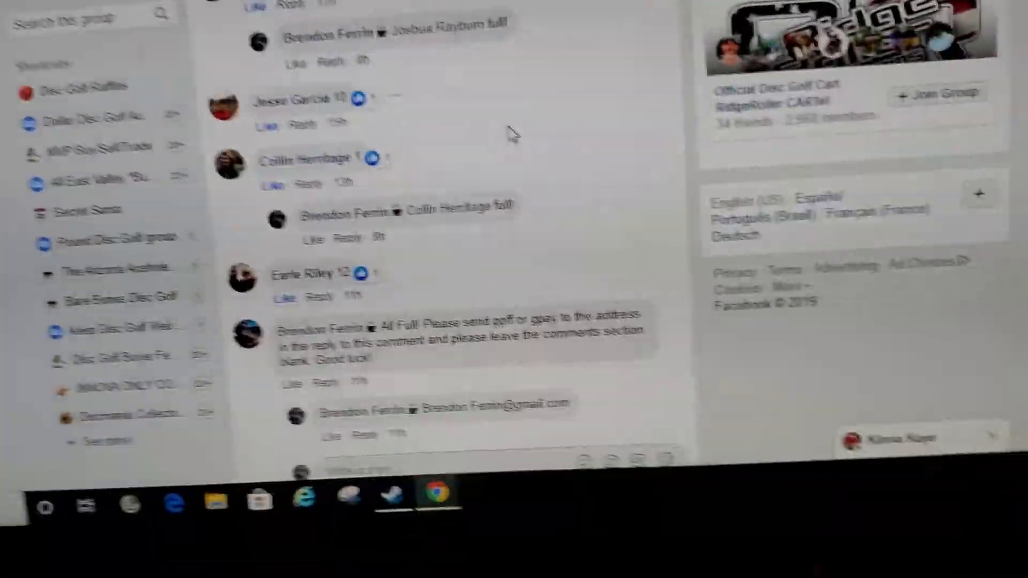
{"action": "scroll", "scroll_direction": "down", "scroll_amount": 3}
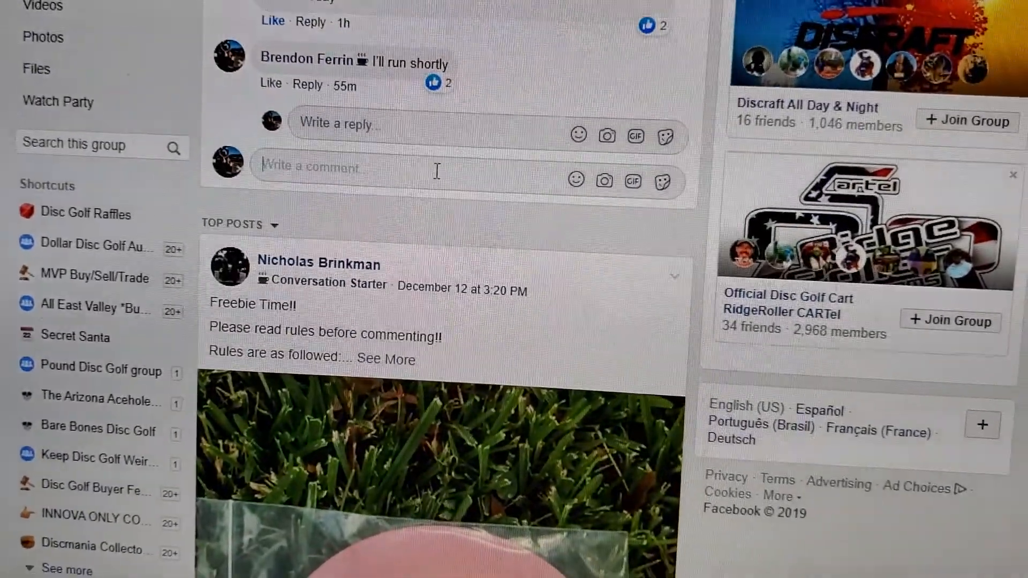
{"action": "type", "text": "be"}
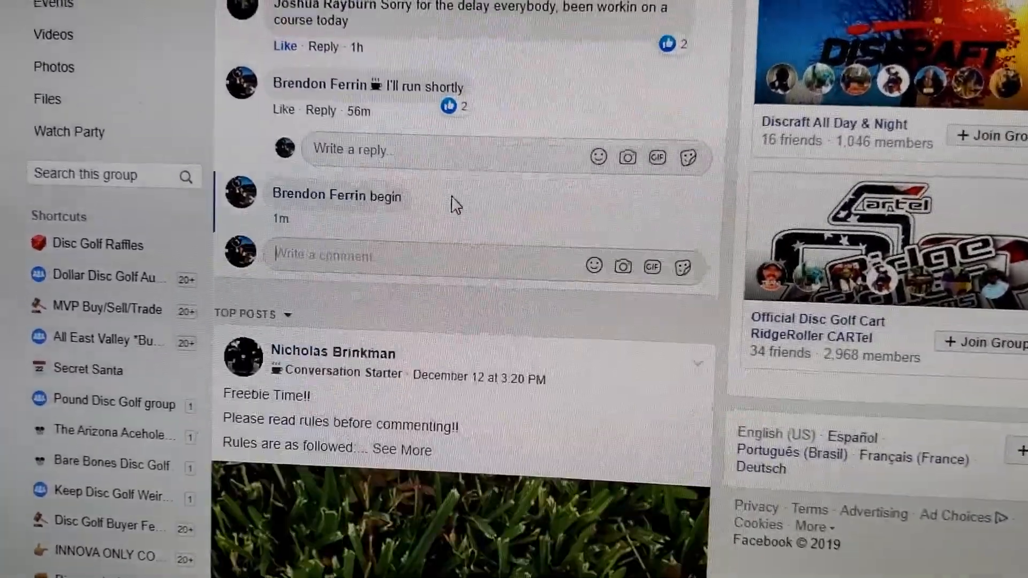
{"action": "scroll", "scroll_direction": "down", "scroll_amount": 3}
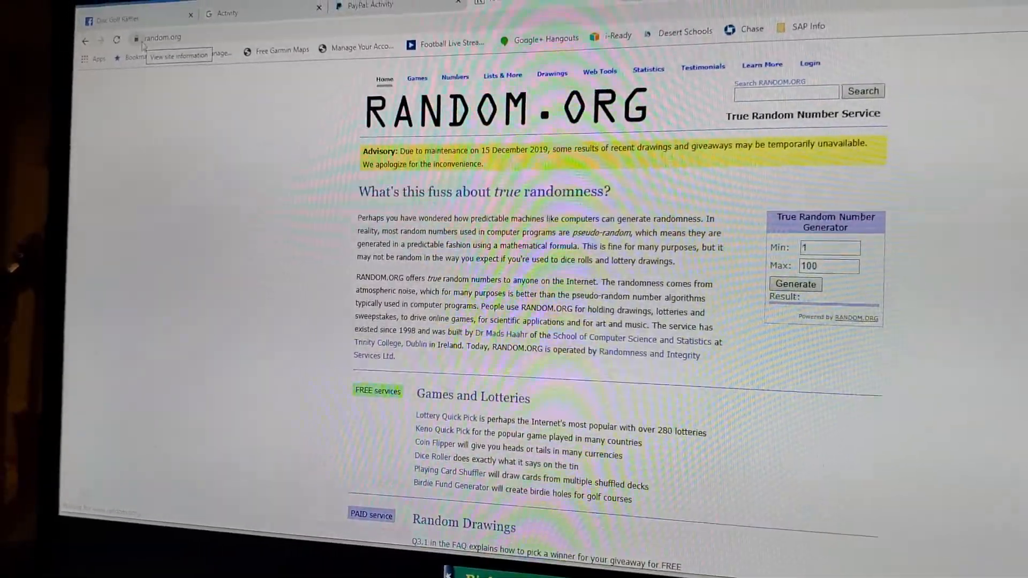
- View the RANDOM.ORG certificate from the padlock, confirming it is issued to random.org
{"action": "left_click", "coordinate": [136, 38]}
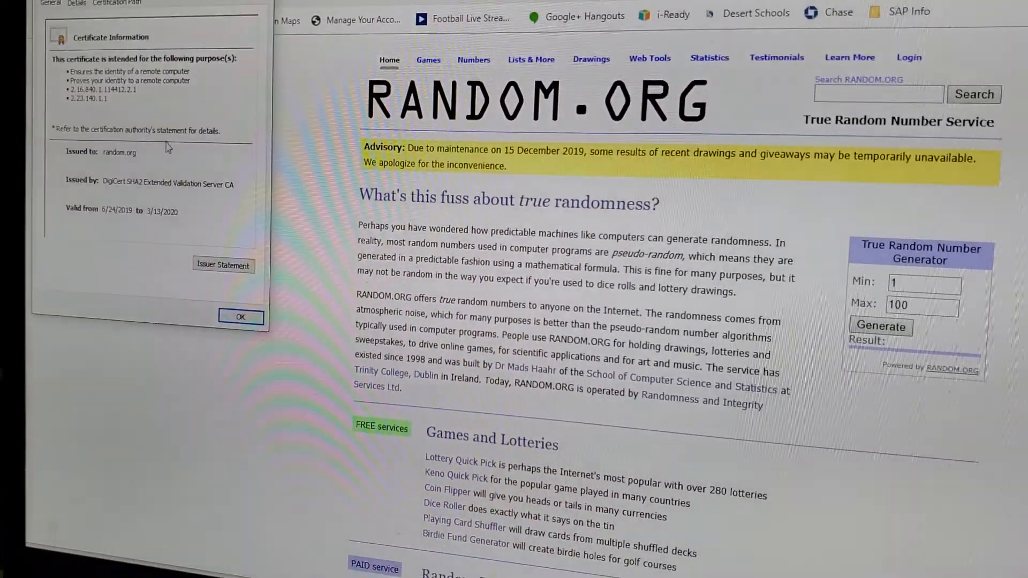
{"action": "left_click", "coordinate": [241, 317]}
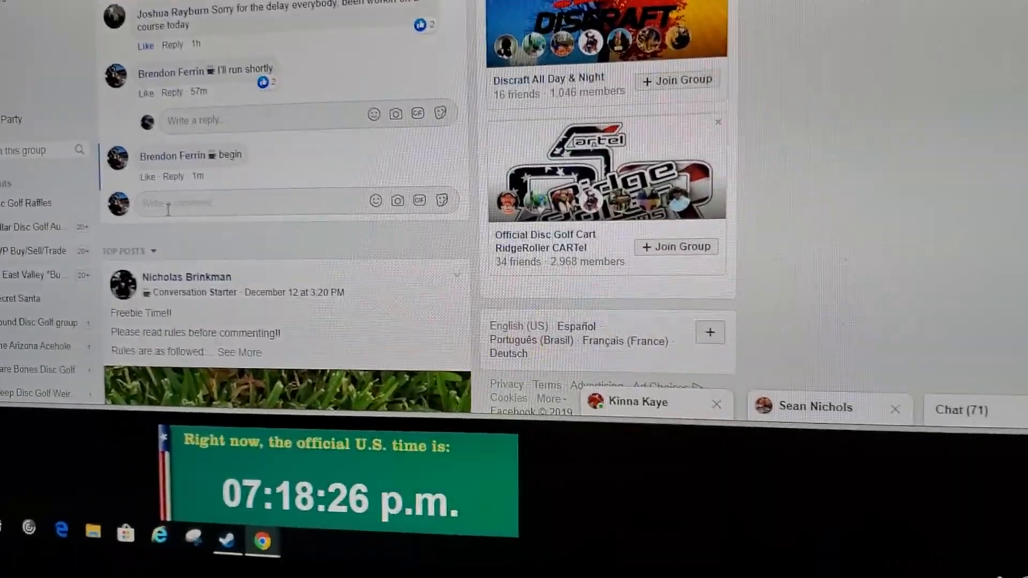
- Comment 'winner' after 'begin', locate the drawn ticket in the list, and start the next comment
{"action": "type", "text": "winn"}
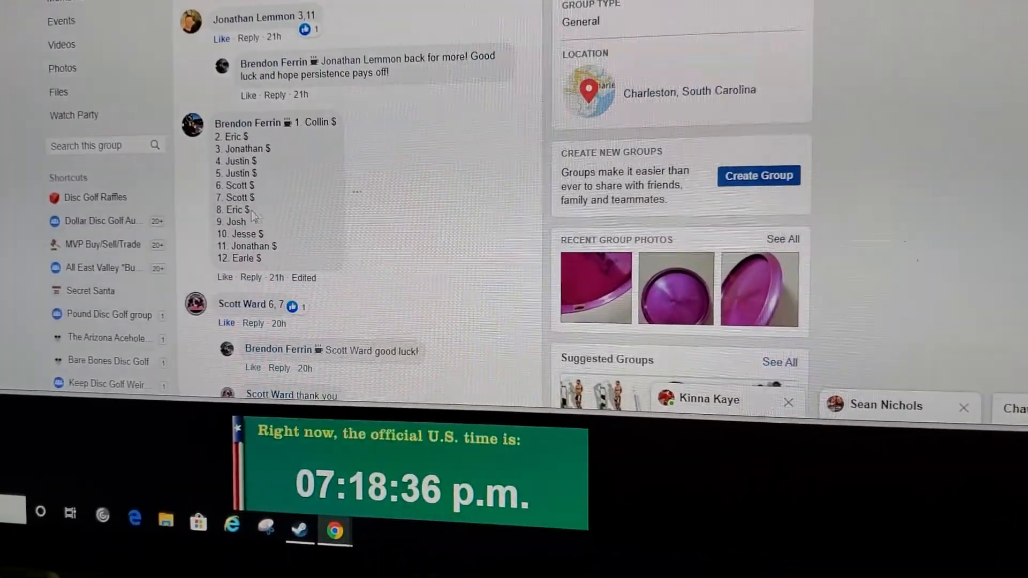
{"action": "double_click", "coordinate": [238, 209]}
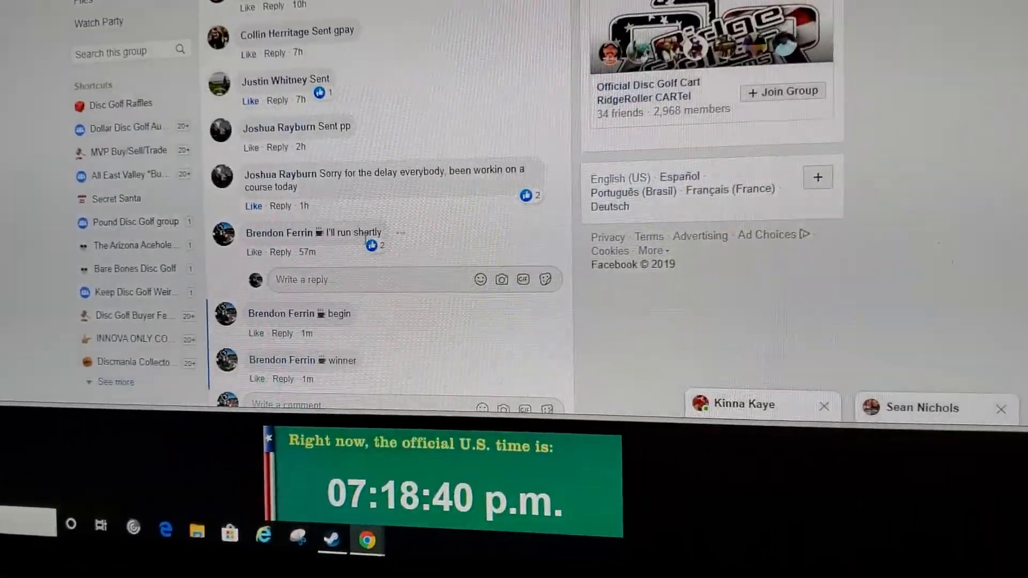
{"action": "scroll", "scroll_direction": "down", "scroll_amount": 3}
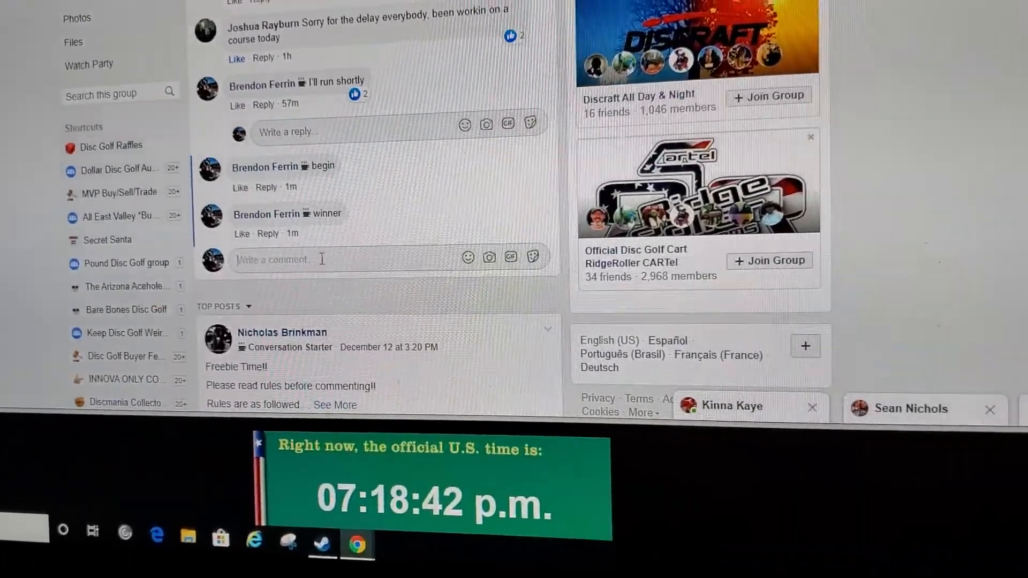
{"action": "type", "text": "fi"}
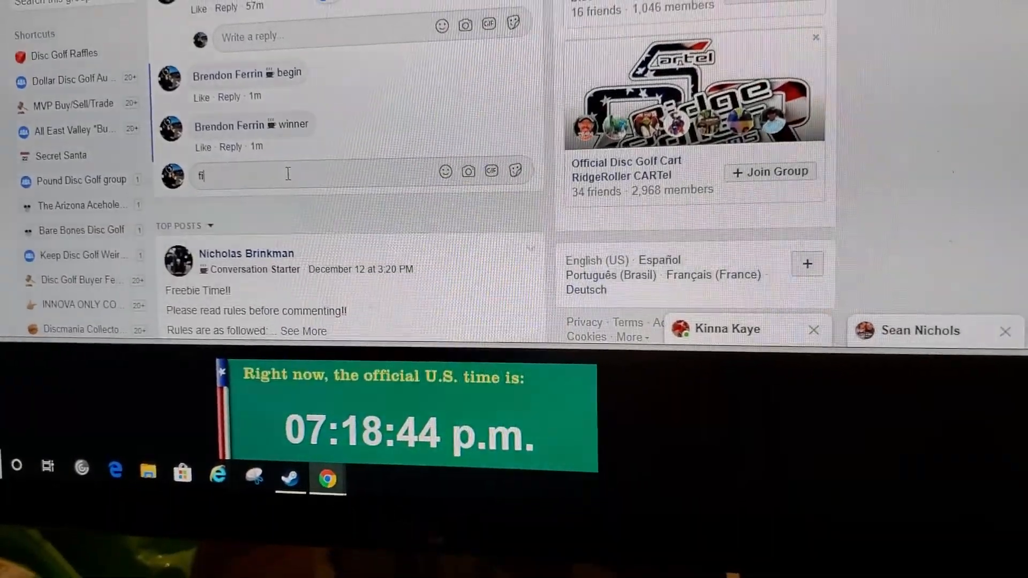